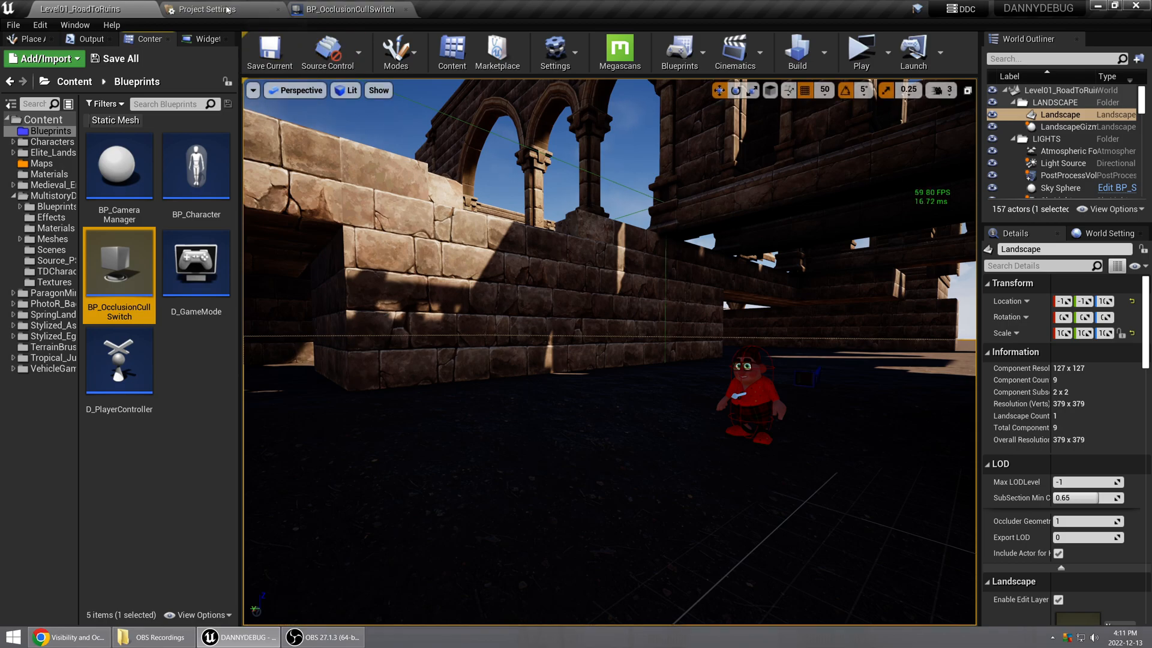
Review the culling project settings, then return to the level editor
left_click(205, 8)
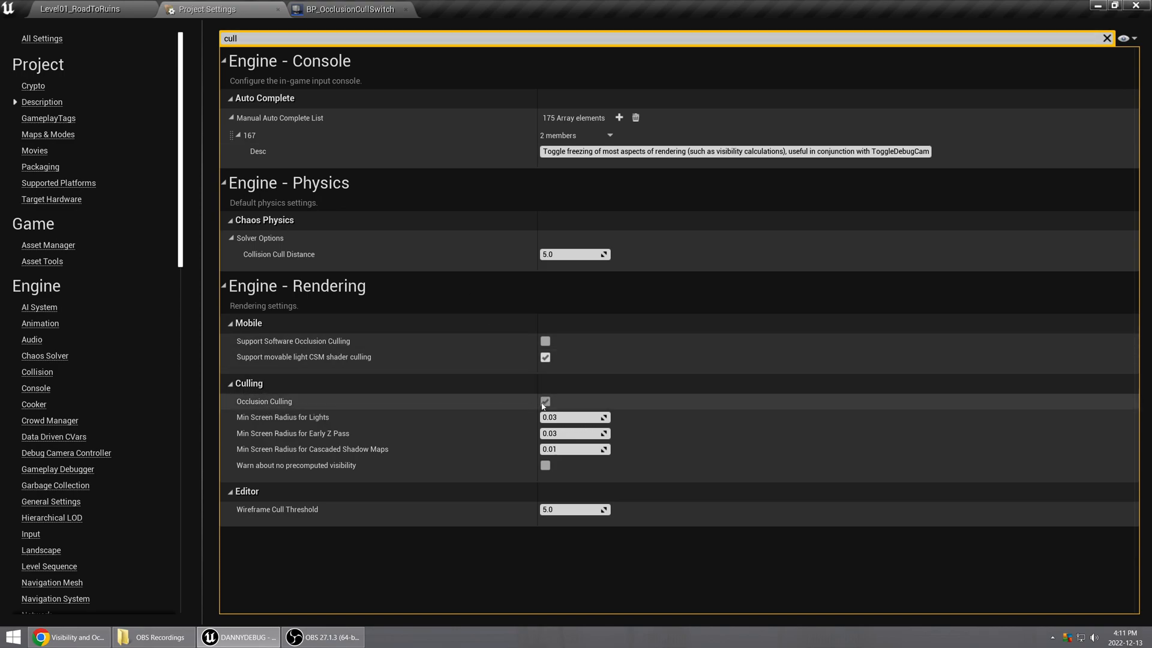
left_click(545, 400)
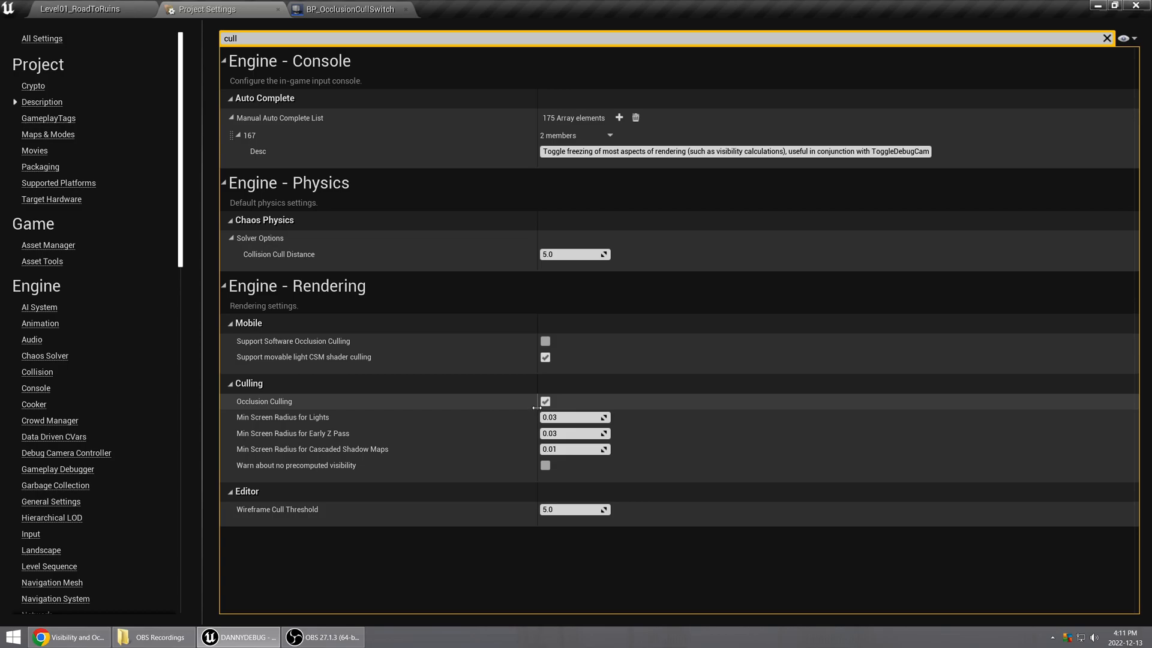
left_click(80, 8)
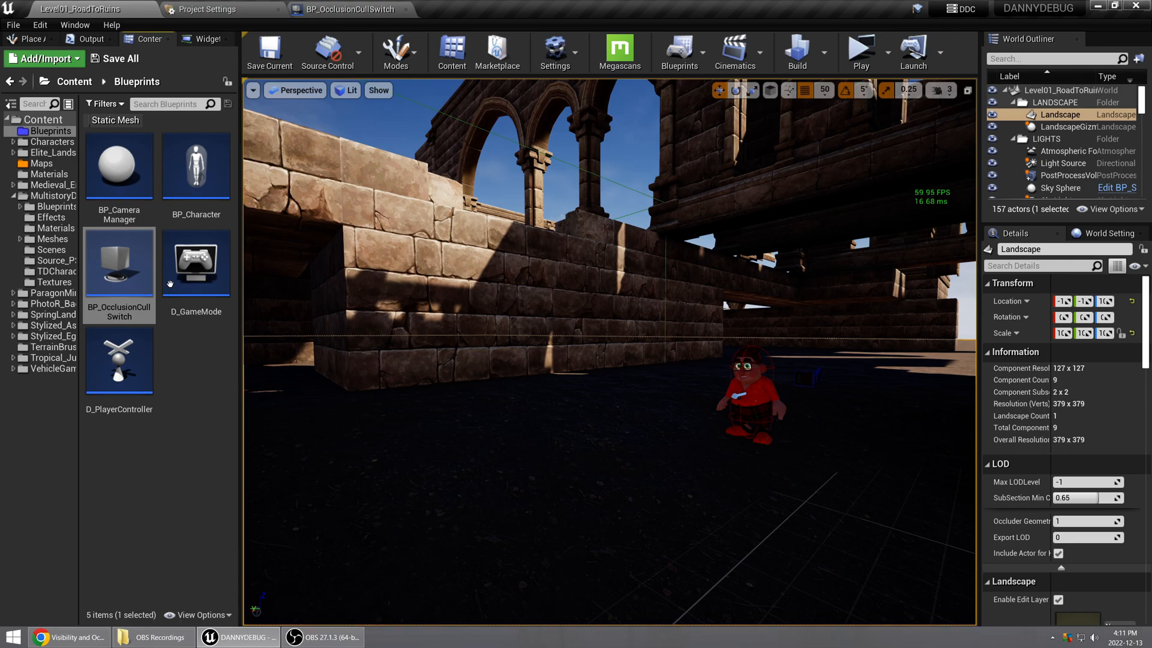
mouse_move(119, 263)
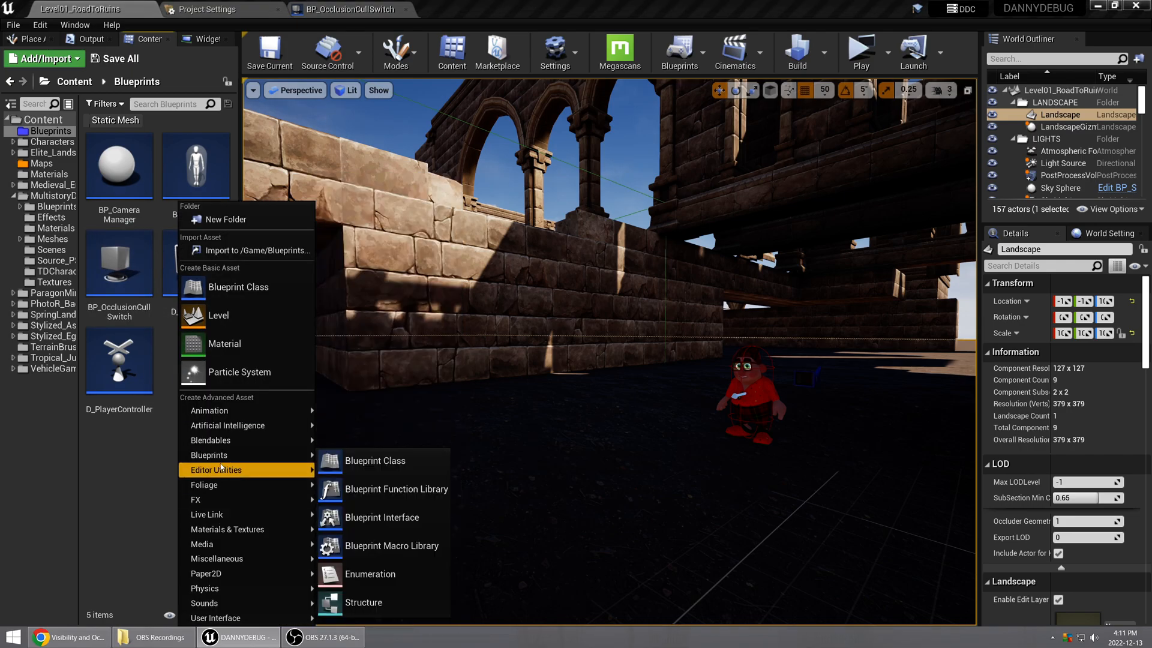
Start a new Blueprint class with a Trigger Box parent (searching 'trigg') and open BP_OcclusionCullSwitch
left_click(375, 461)
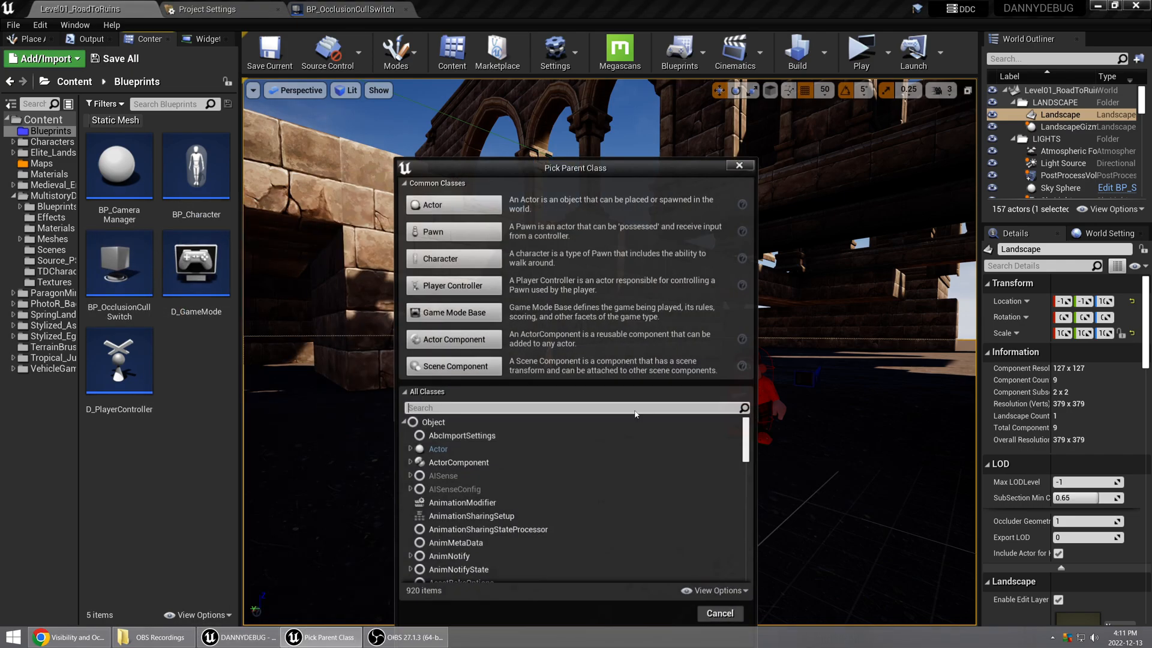
type("trigg")
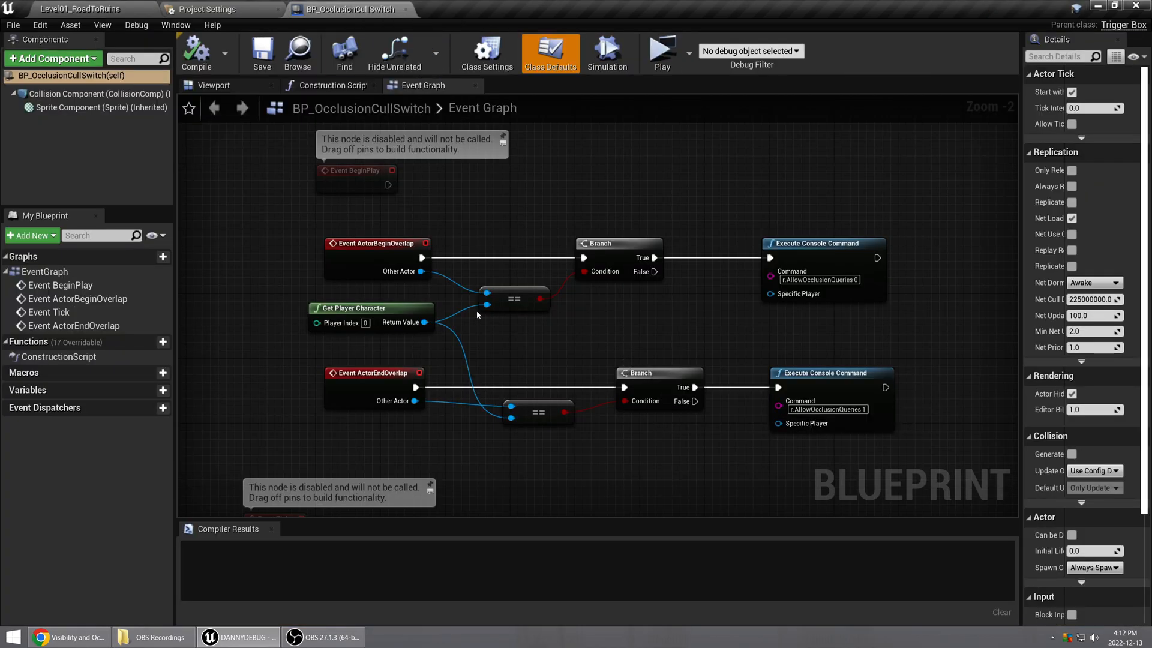
mouse_move(377, 244)
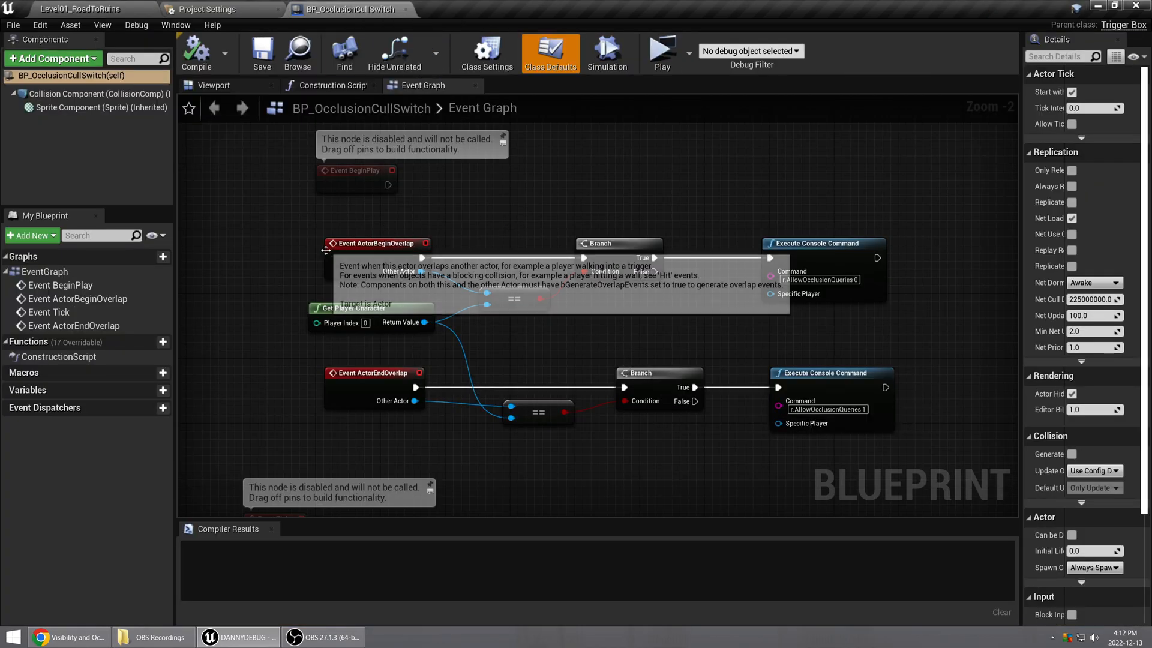
mouse_move(522, 337)
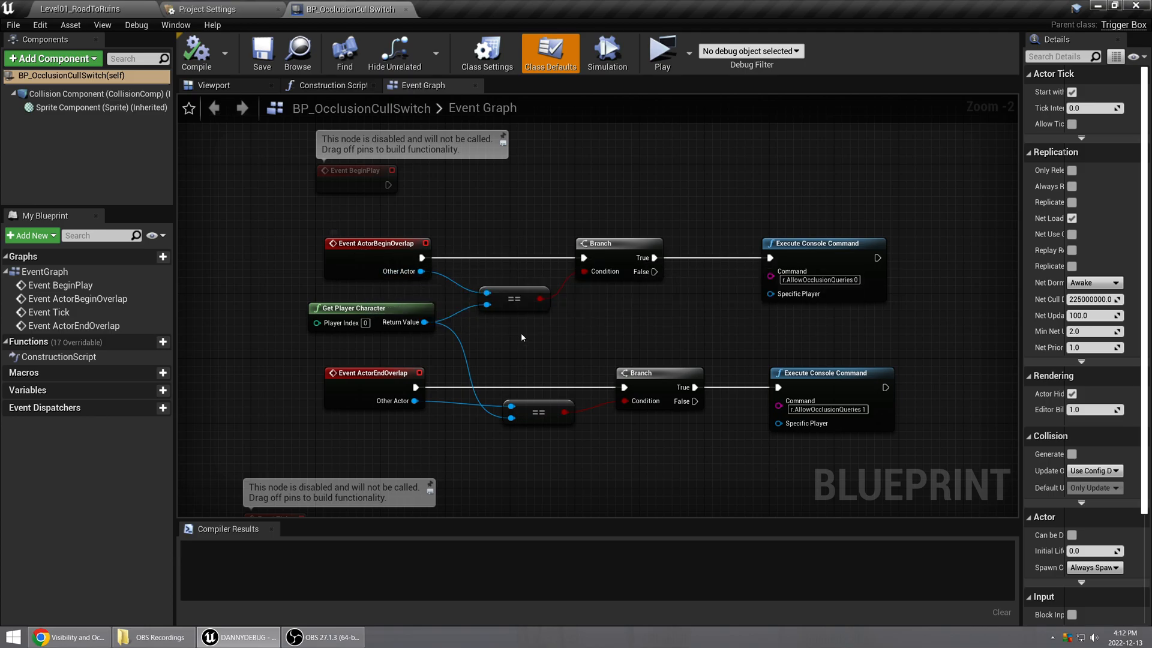
mouse_move(515, 308)
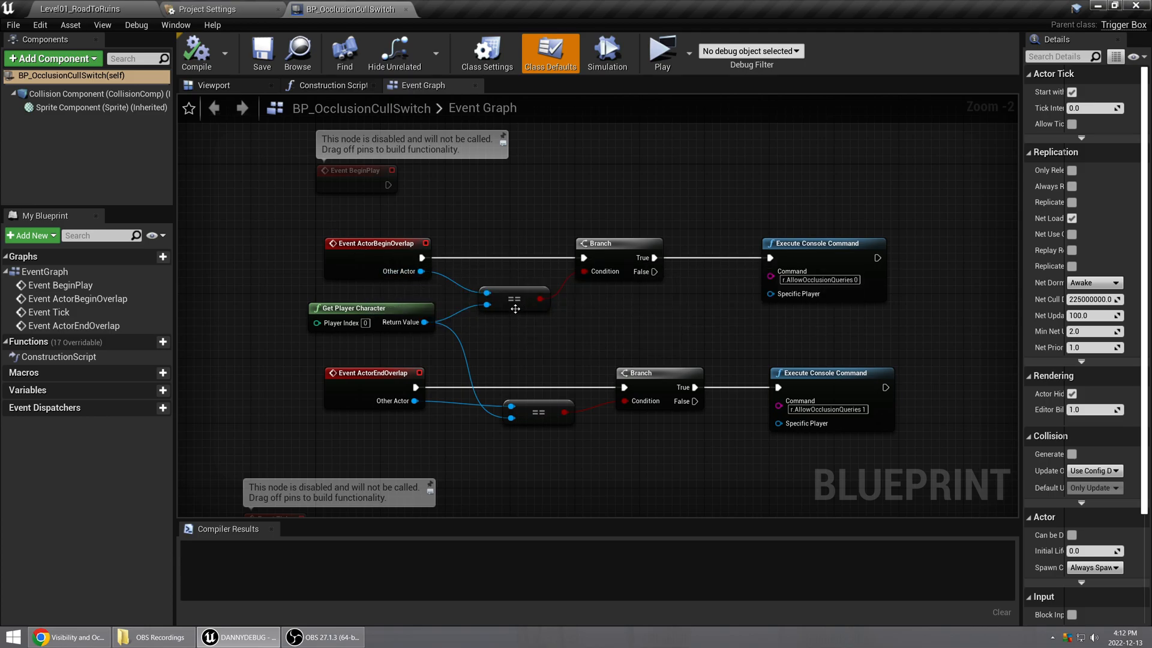
mouse_move(494, 340)
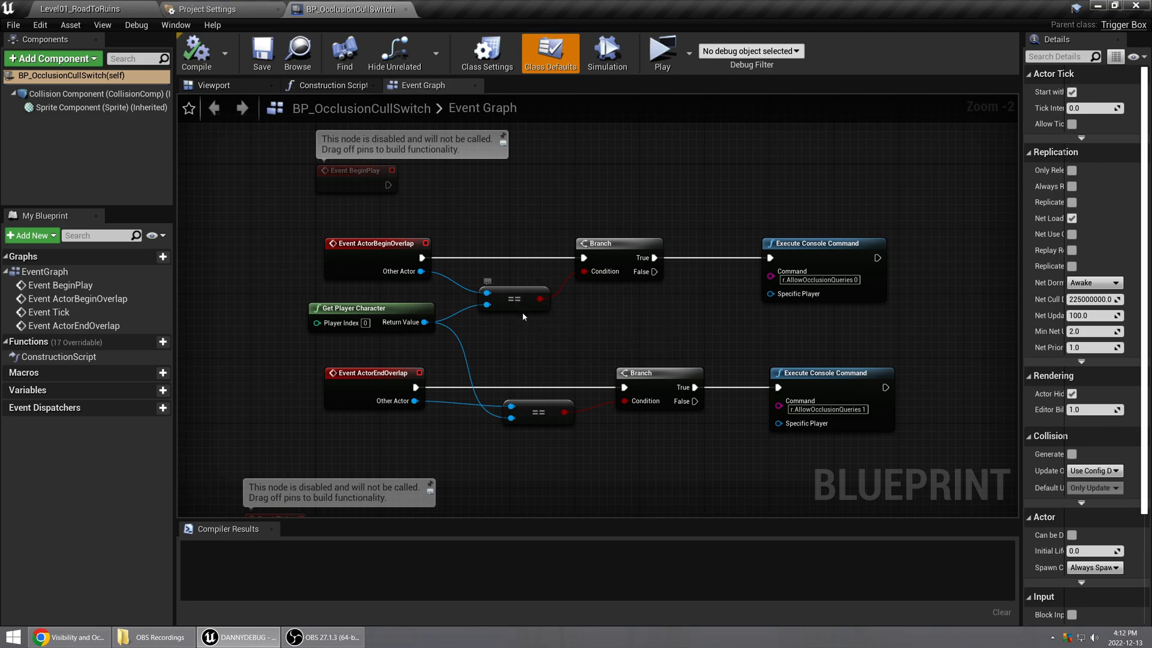
mouse_move(515, 299)
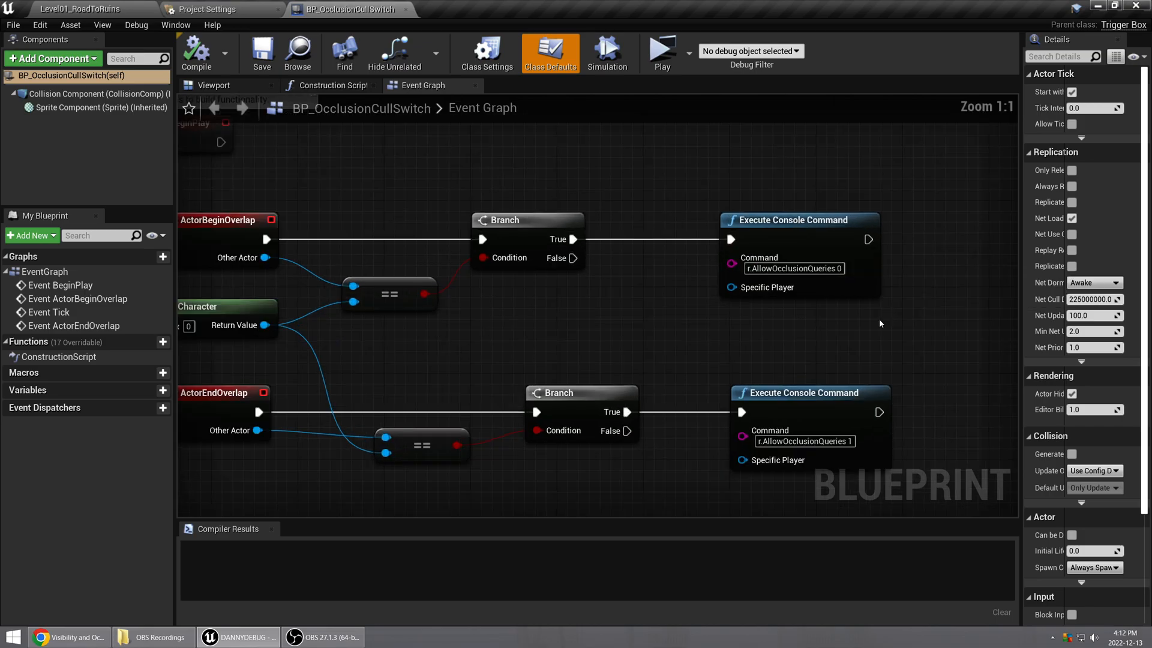
mouse_move(791, 287)
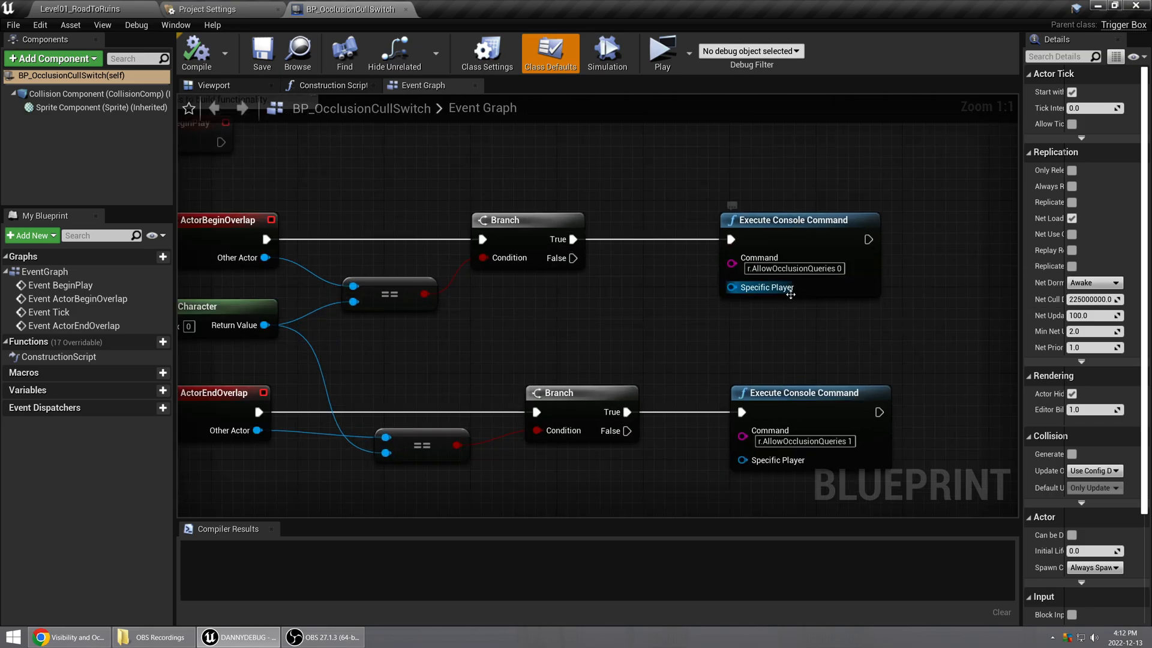
mouse_move(768, 287)
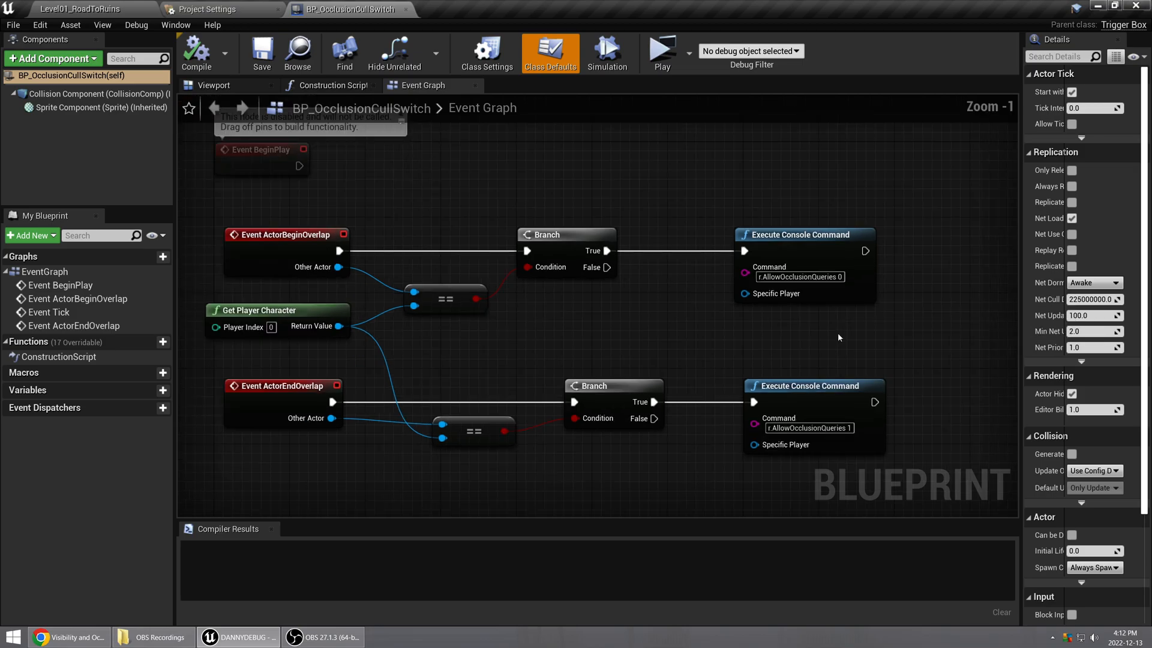
Inspect the overlap nodes setting r.AllowOcclusionQueries 0 and 1, then return to Level01_RoadToRuins
scroll("down", 3)
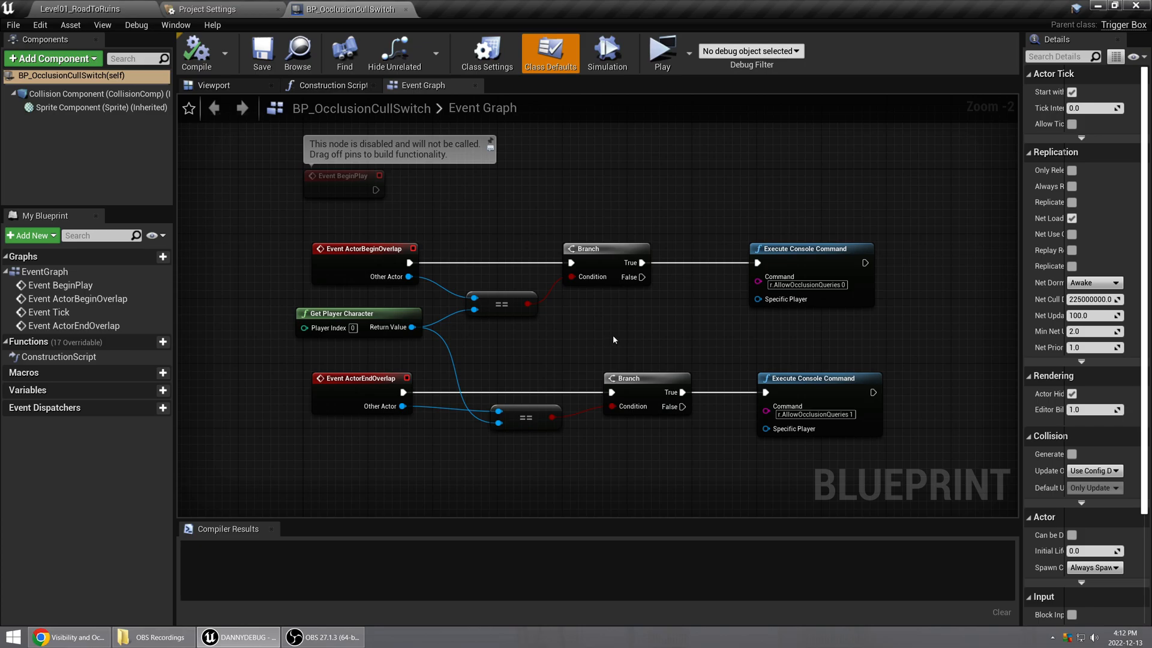
mouse_move(533, 367)
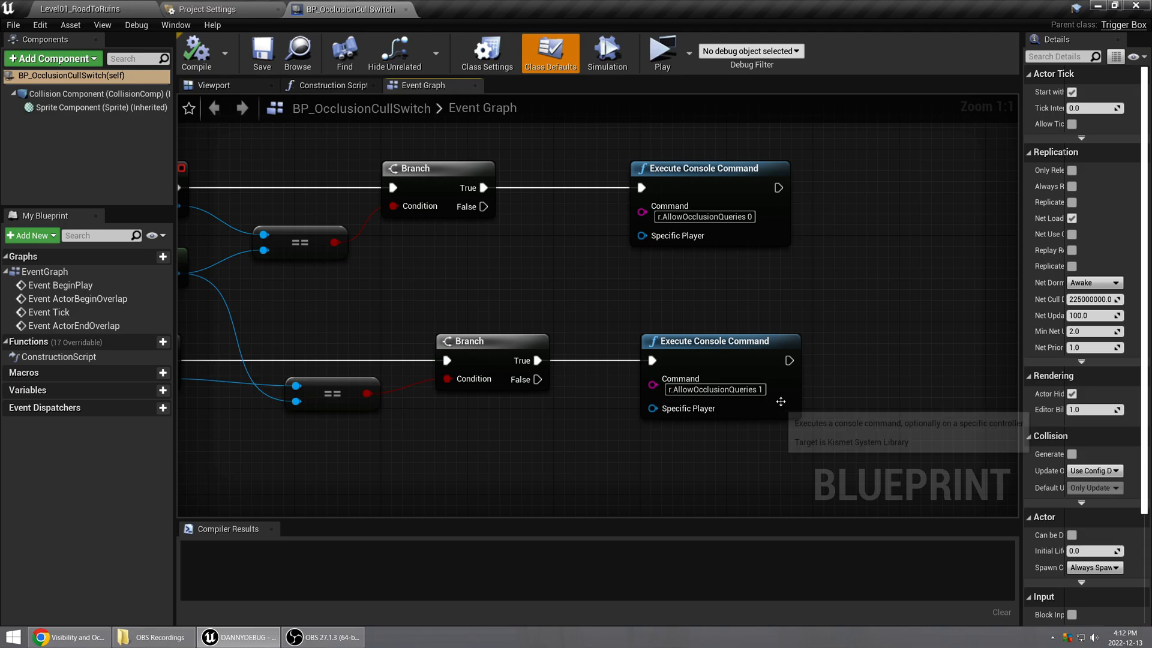
mouse_move(711, 438)
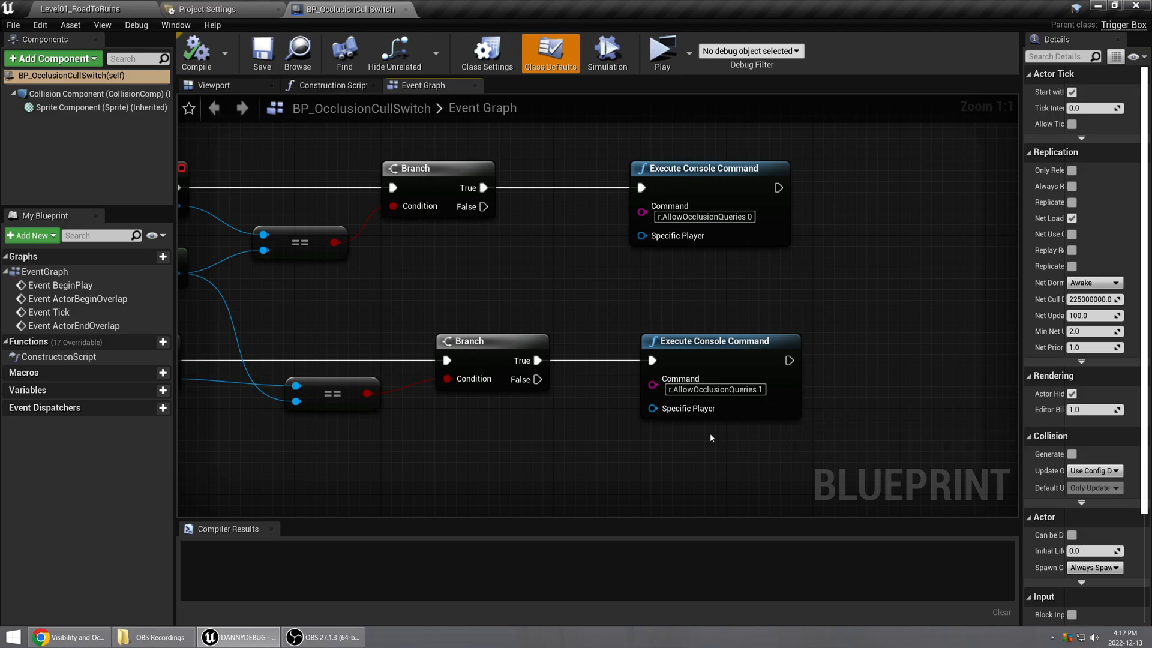
mouse_move(772, 424)
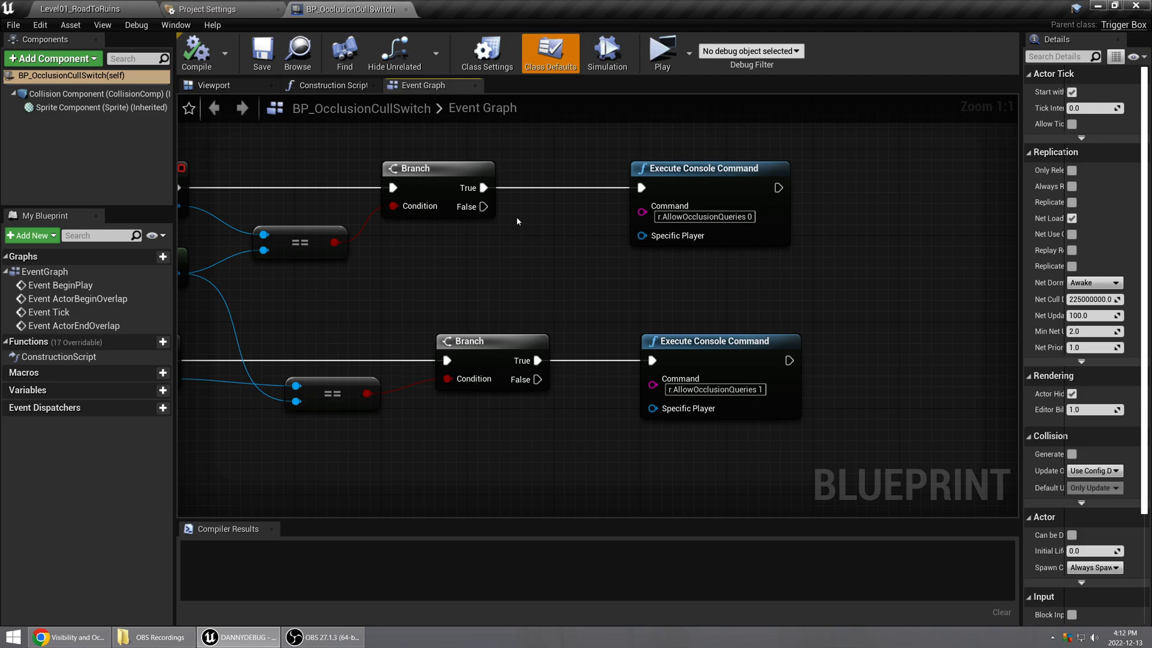
left_click(80, 9)
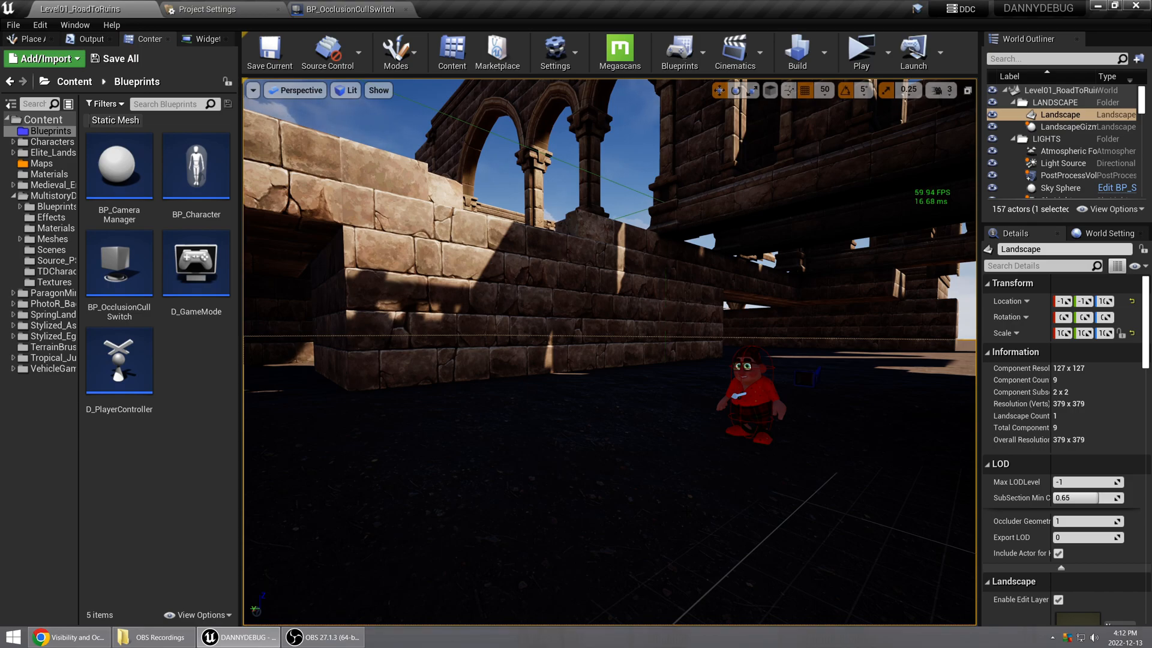
Run the console command r.VisualizeOccludedPrimitives 1 to outline occluded geometry as green wireframes
key("`")
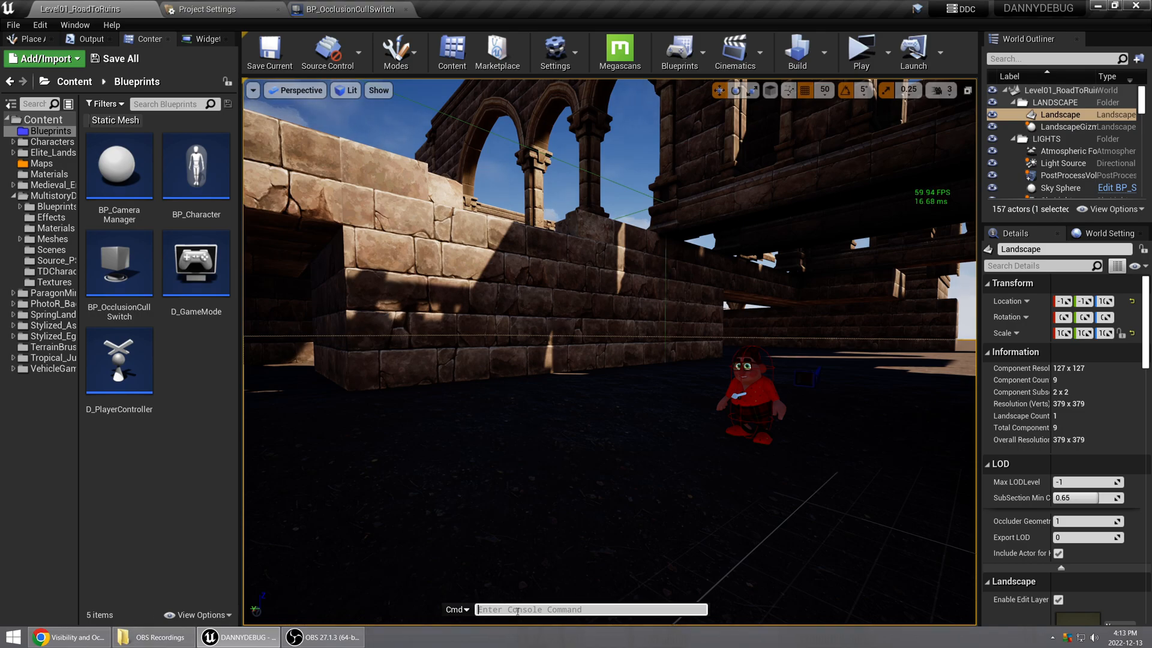
left_click(68, 637)
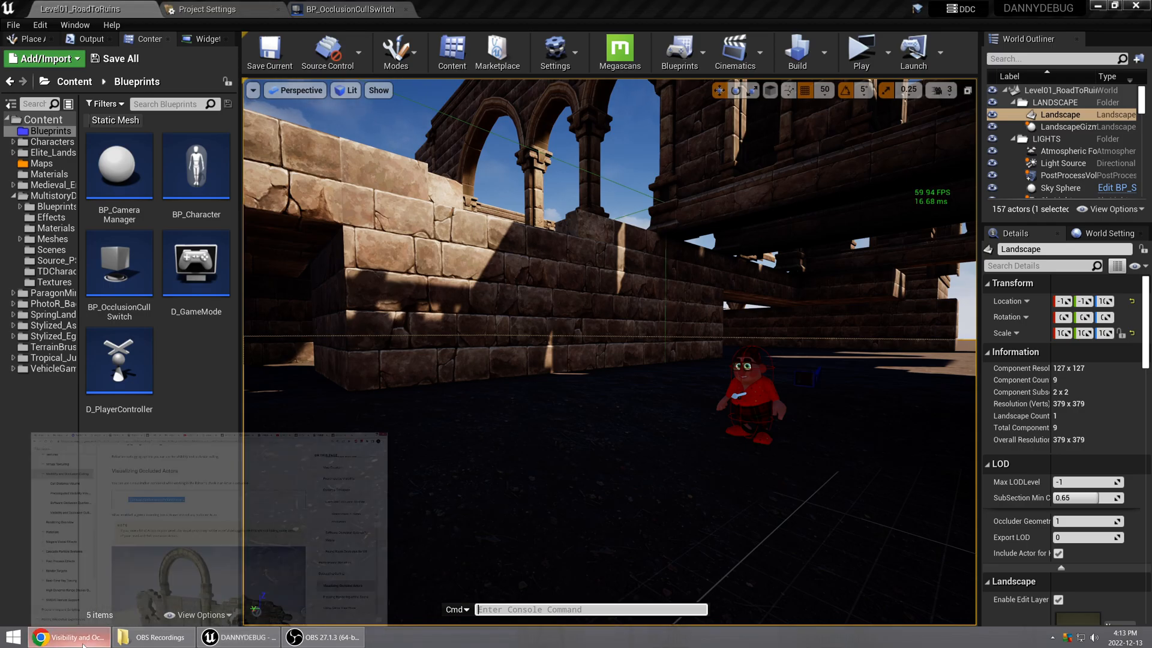
left_click(68, 637)
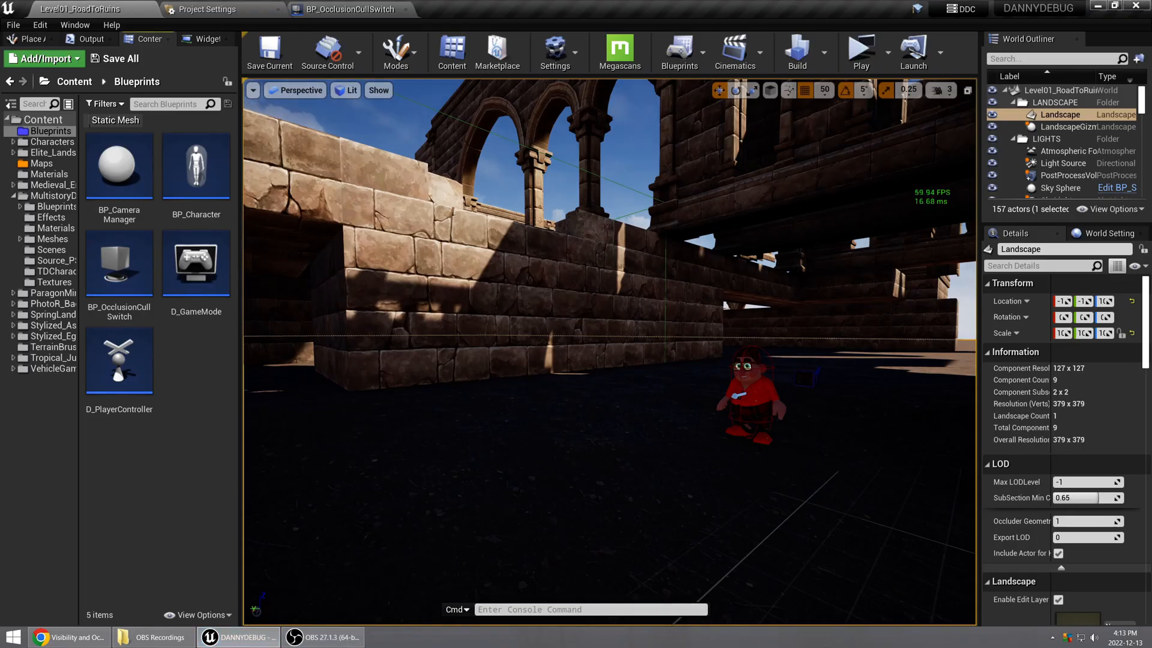
type("r.VisualizeOccludedPrimitives 1")
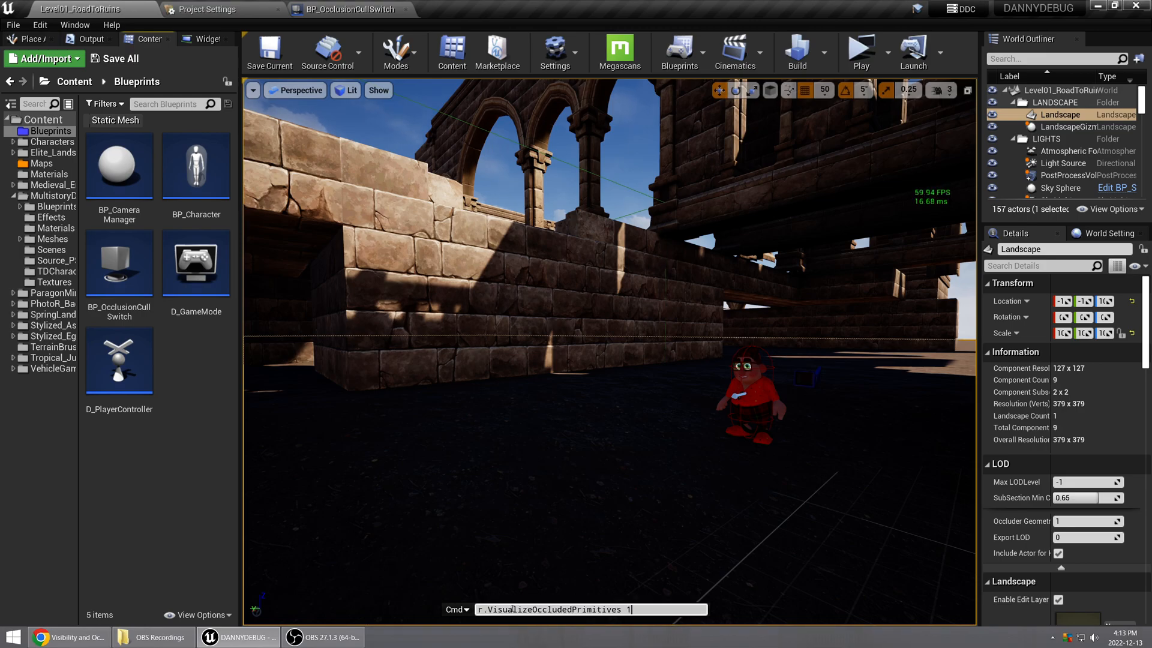
key("enter")
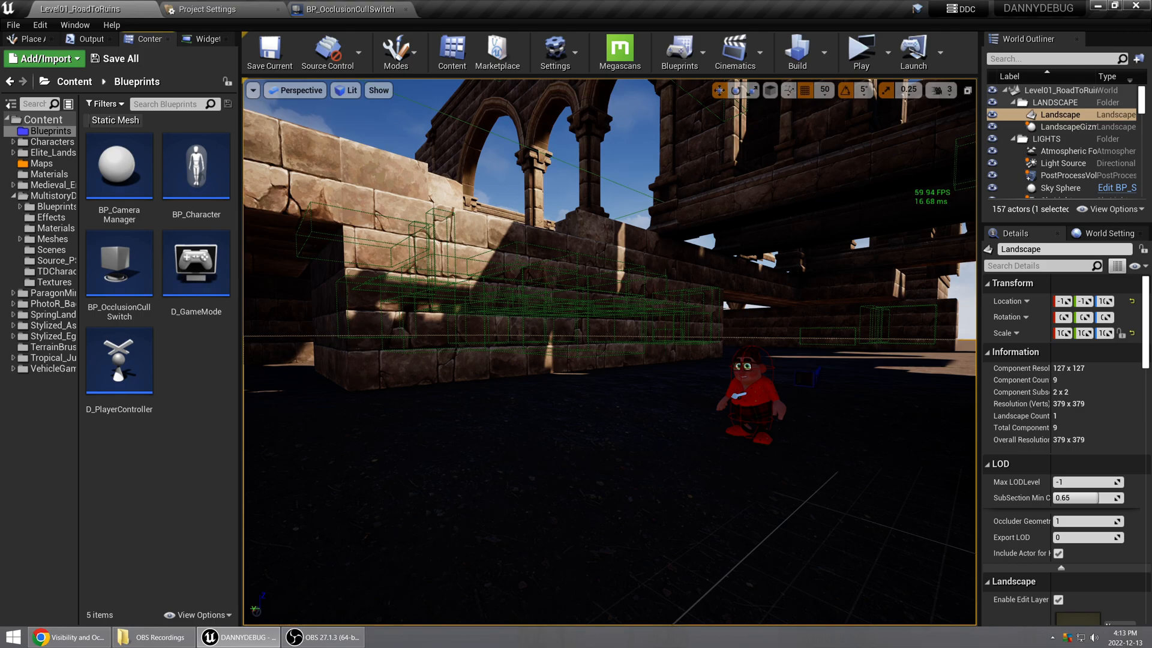
mouse_move(860, 52)
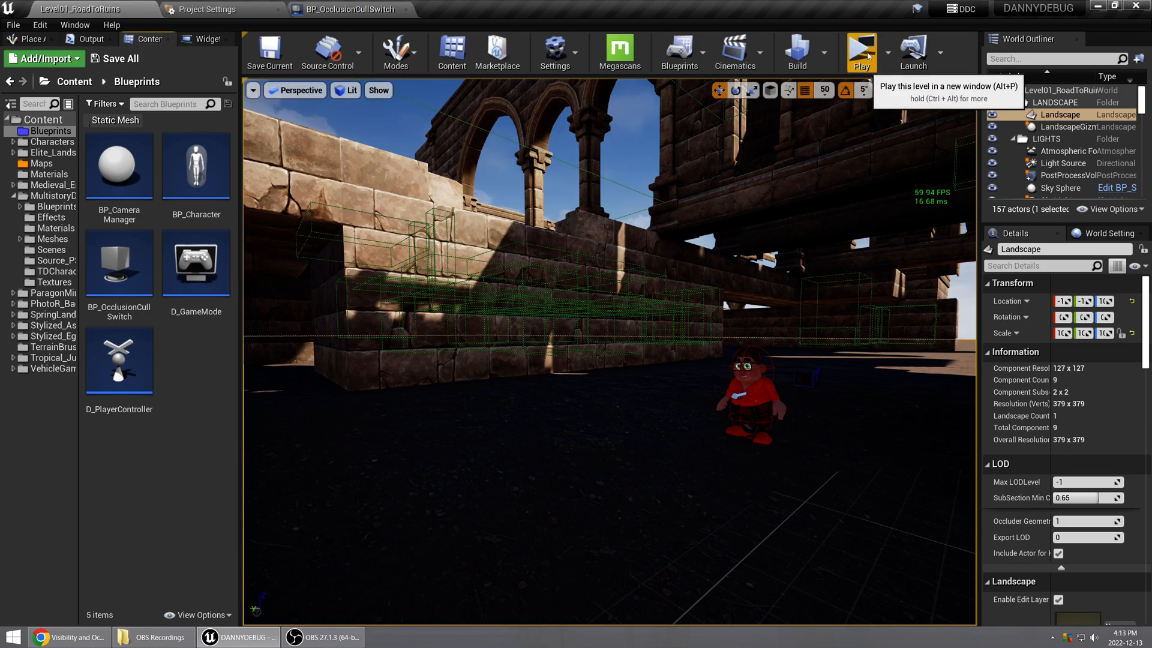
Play the level in a new editor window and run FreezeRendering from behind the wall
left_click(861, 52)
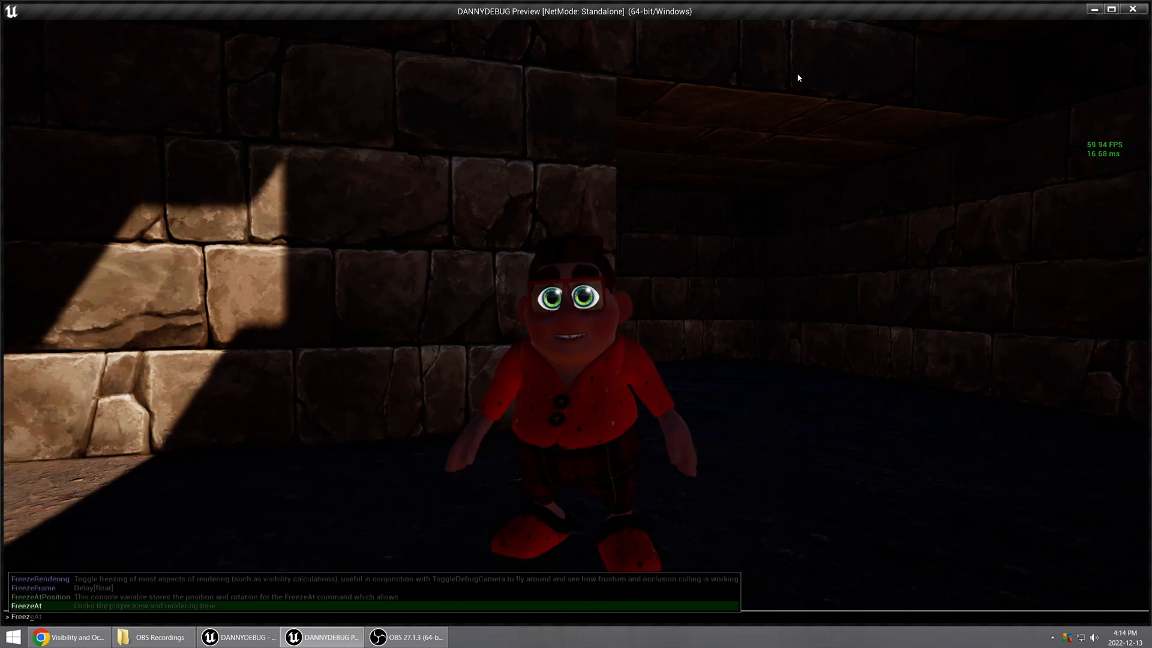
type("FreezeRendering")
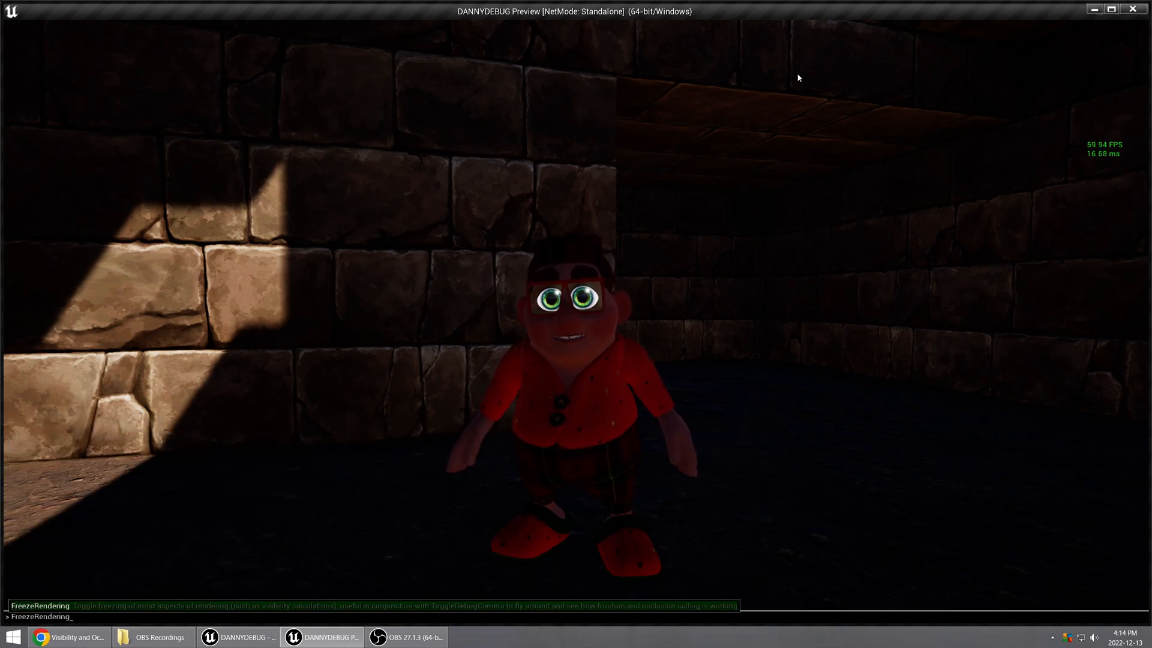
key("enter")
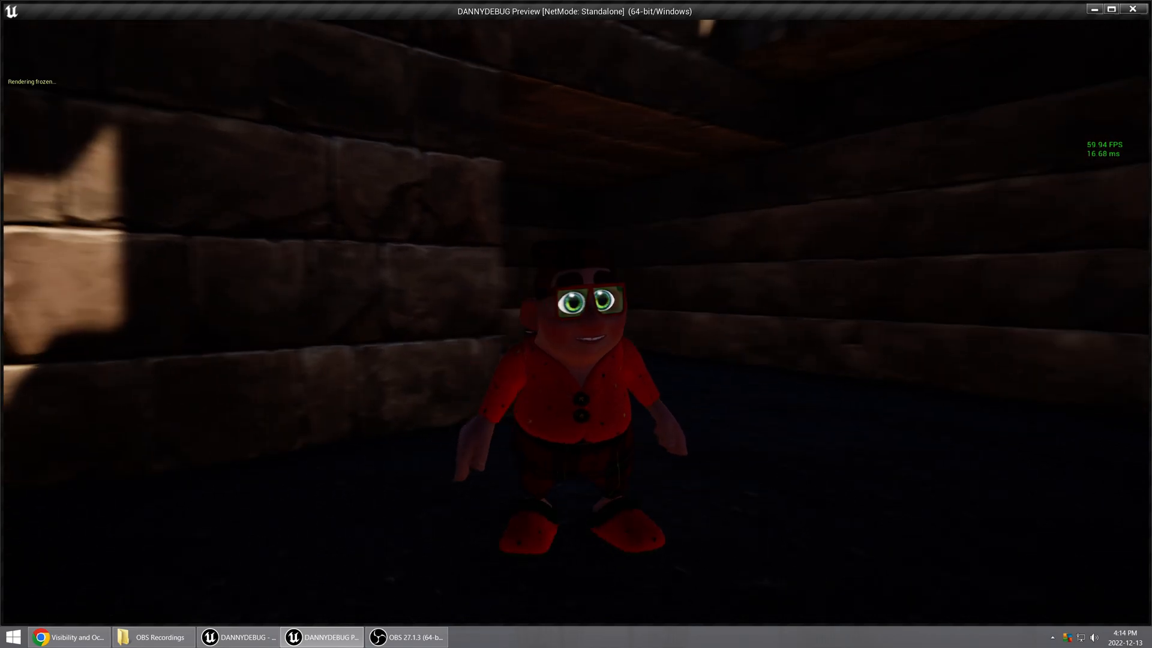